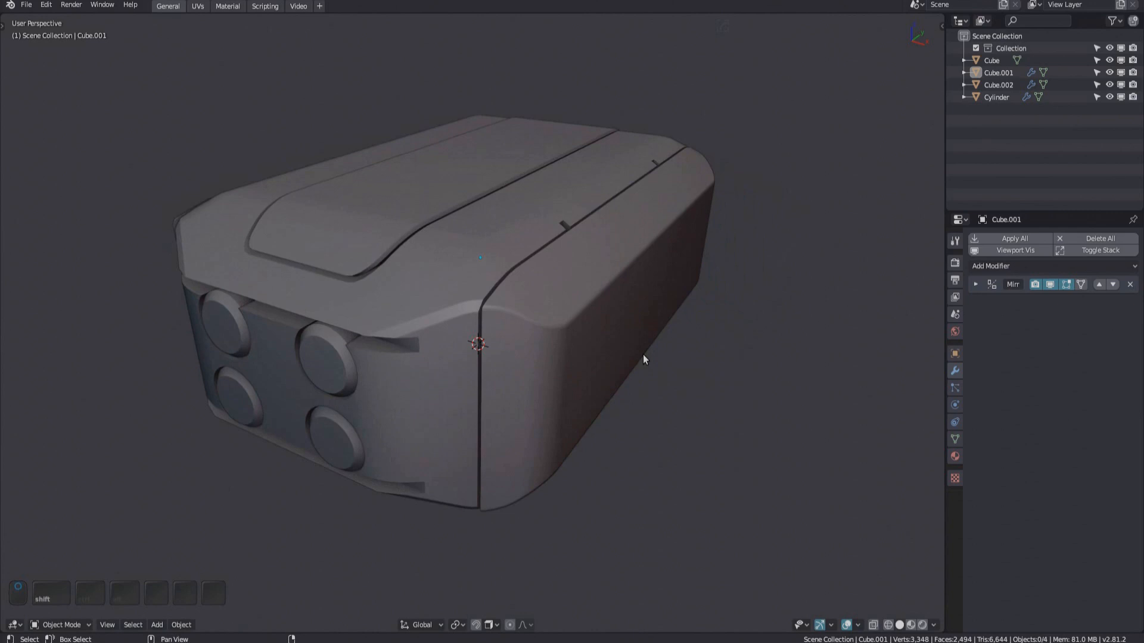
mouse_move(641, 358)
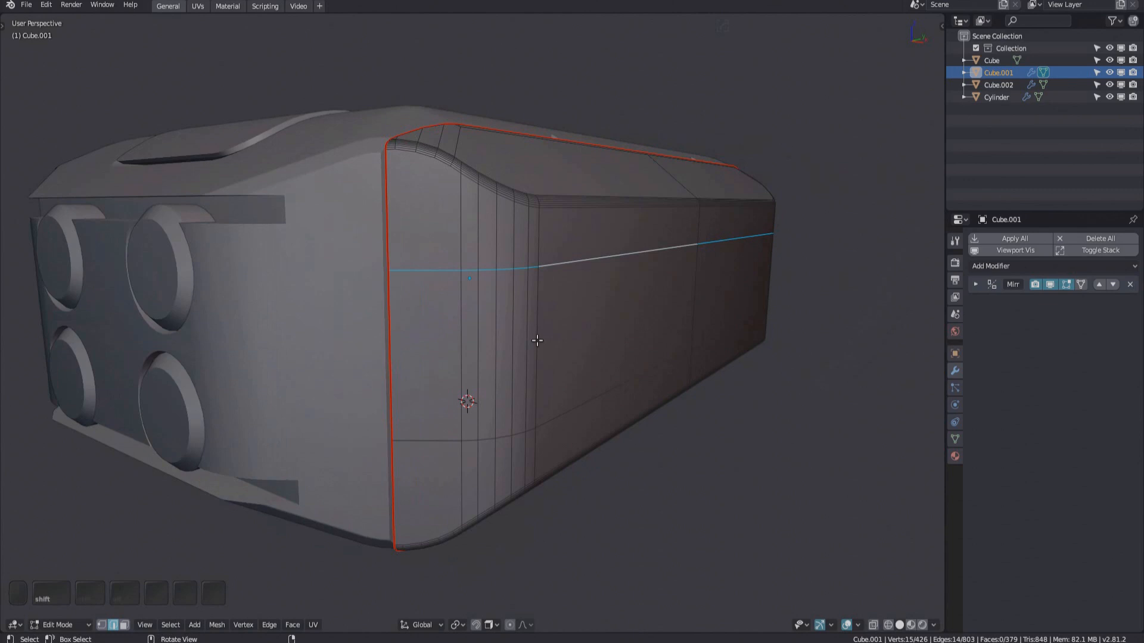
Create a panel decal from the selected edge loop via DECALmachine EPanel in the edge menu
right_click(537, 341)
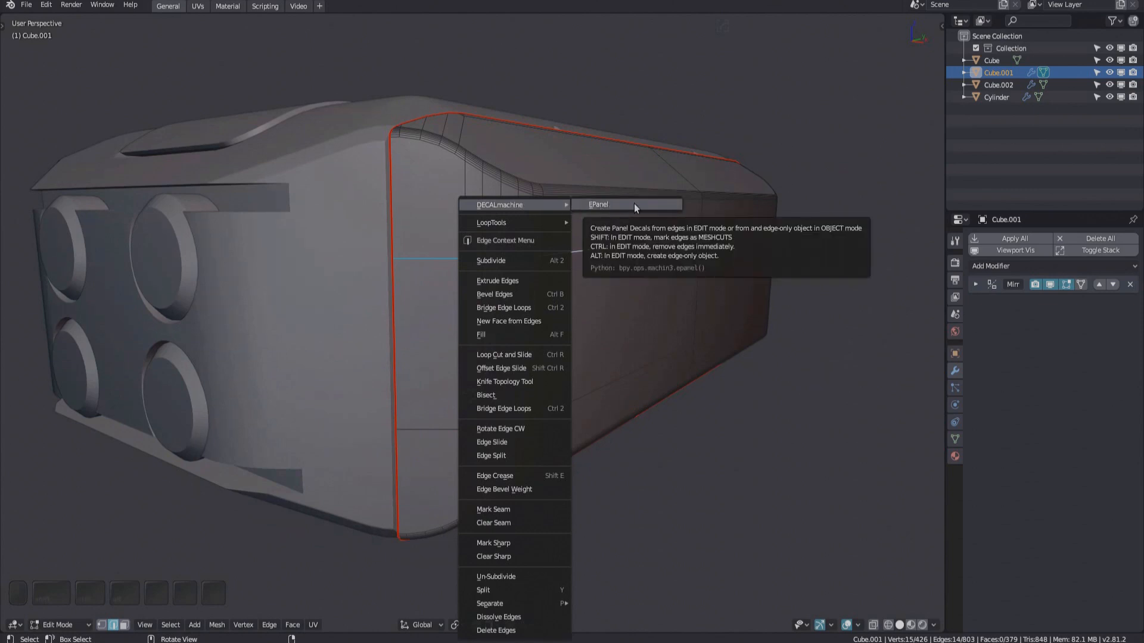
left_click(598, 204)
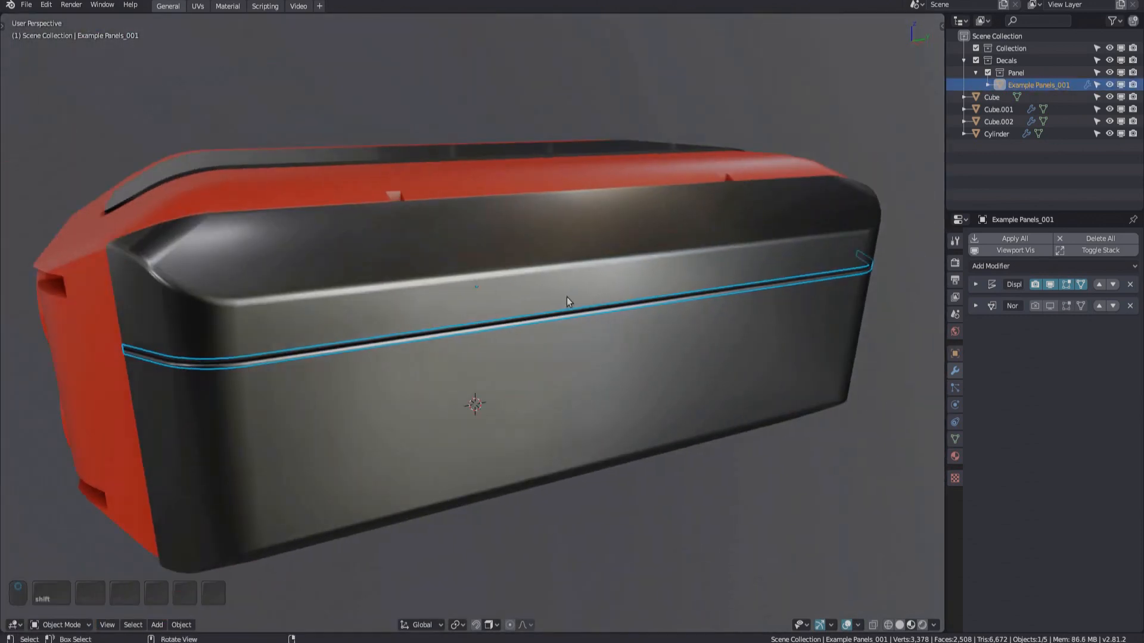
key("Tab")
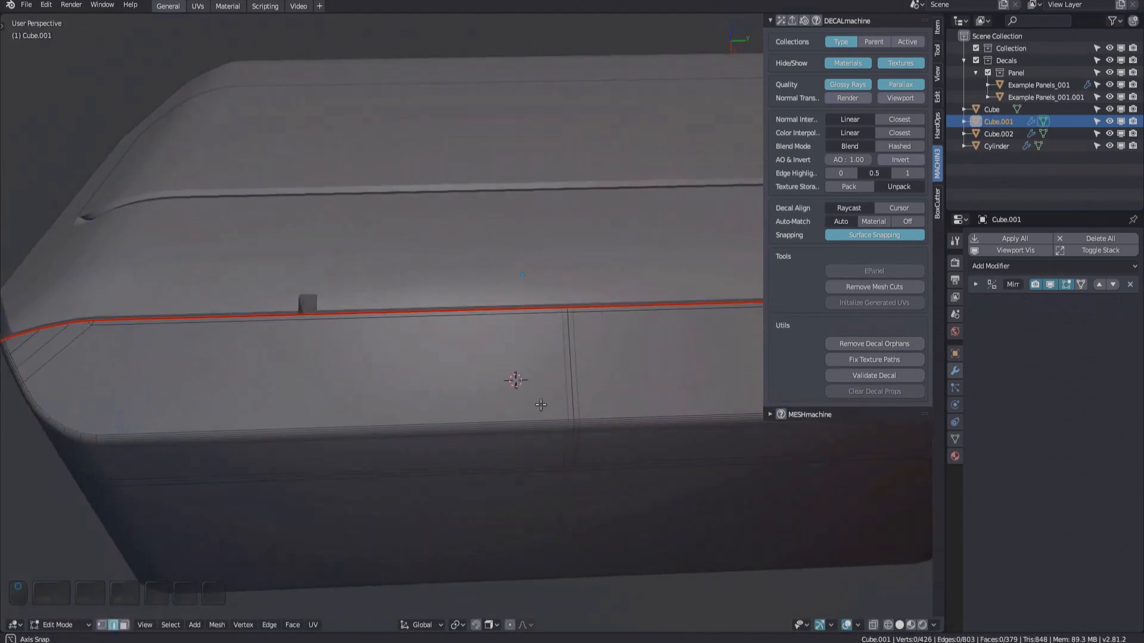
mouse_move(873, 270)
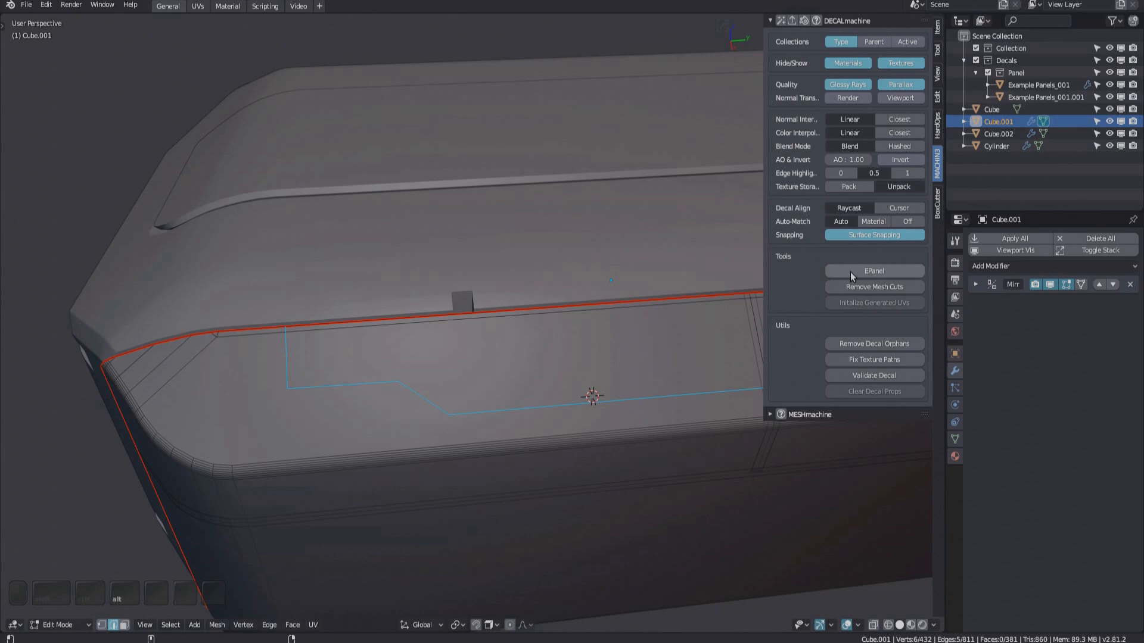
Split the knifed stepped path into a separate edge-only EPanel Object with Alt-EPanel
left_click(873, 271)
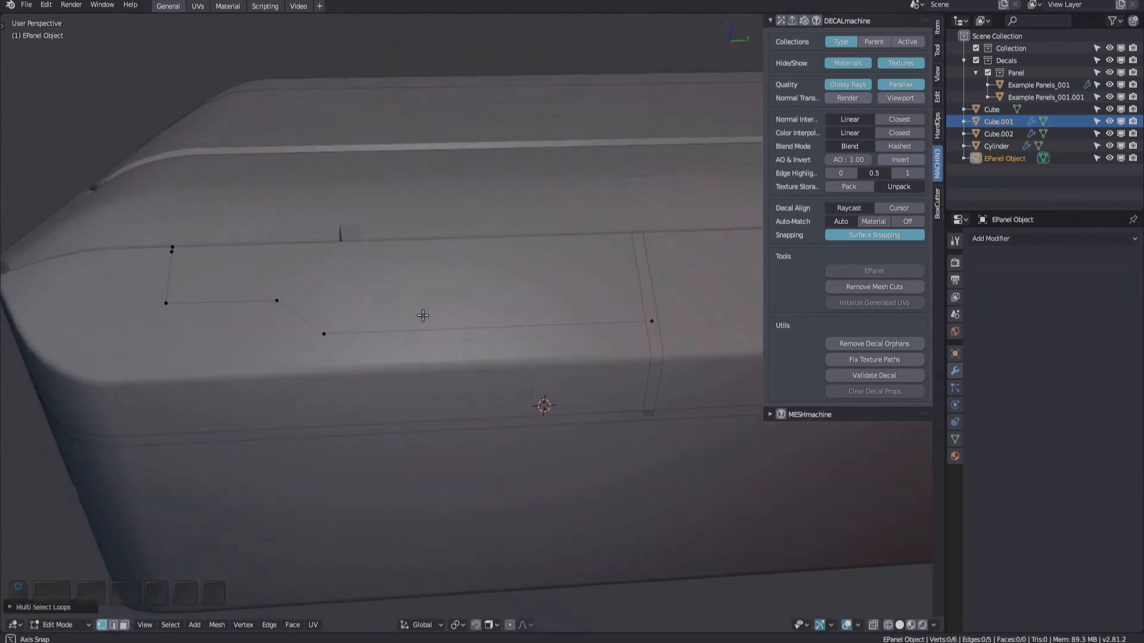
Return the EPanel Object to Object Mode after adjusting its vertices
key("Tab")
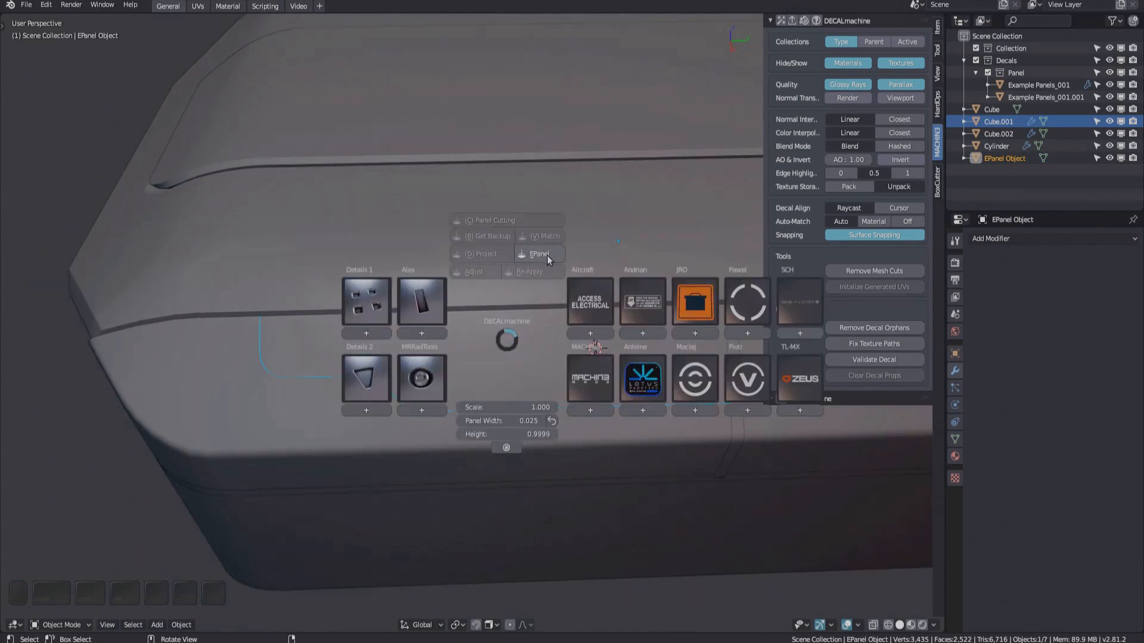
Turn the EPanel Object into panel decal Example Panels_001.002 via the DECALmachine pie menu
left_click(540, 254)
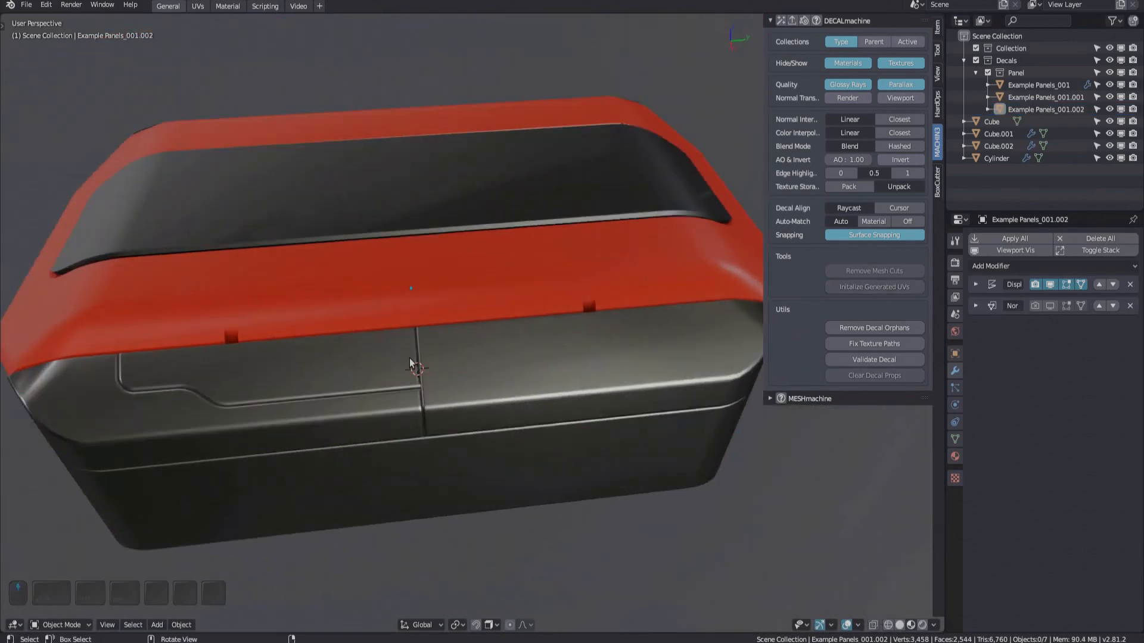
left_click(998, 133)
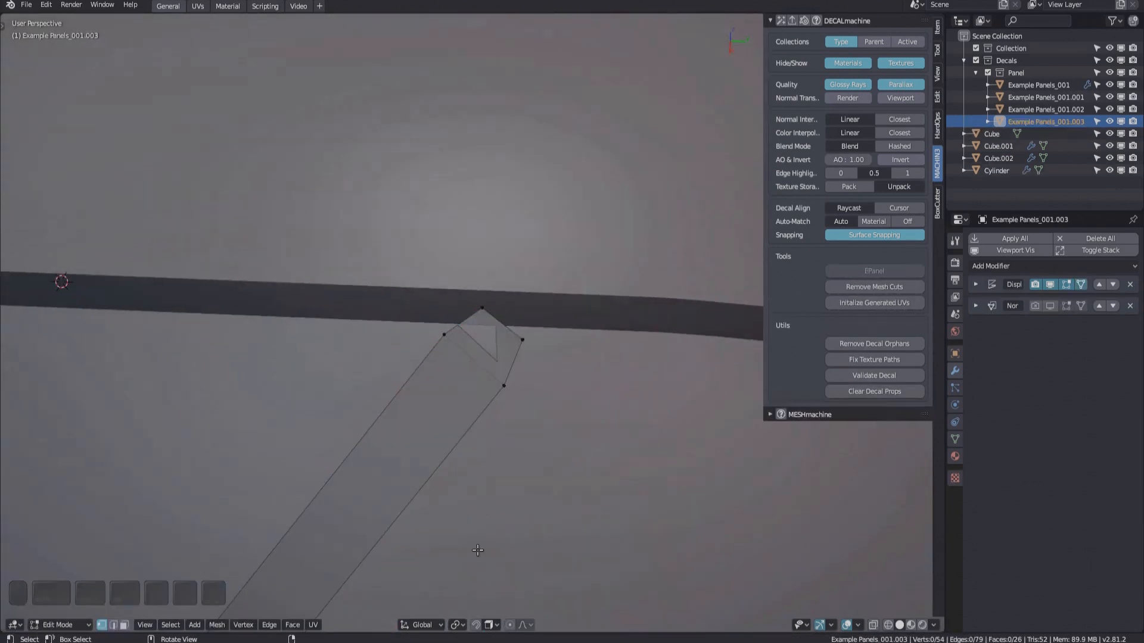
mouse_move(461, 320)
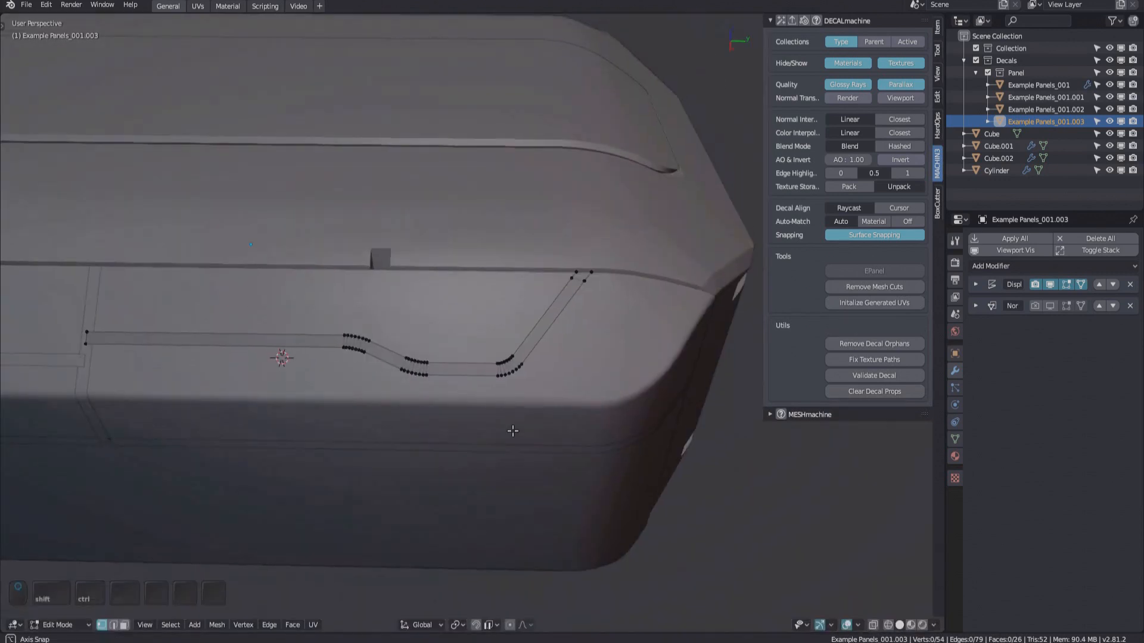
Hide the reshaped Example Panels_001.003 strip and resume editing Cube.001
key("Tab")
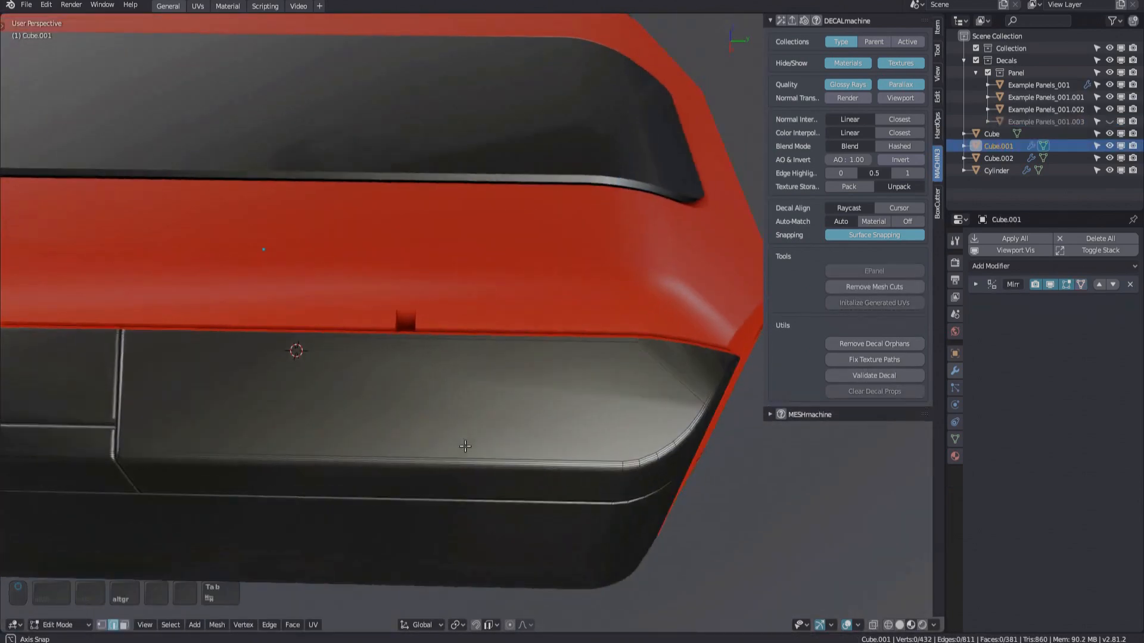
Leave edit mode on Cube.001 and enter edit mode on the Cube object
key("tab")
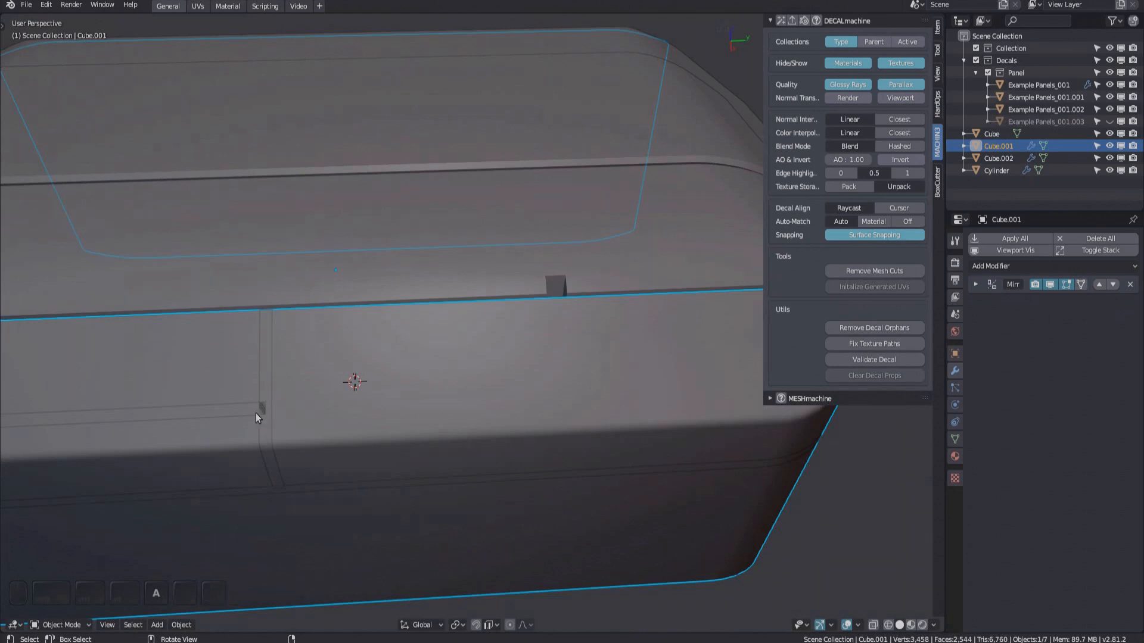
key("Tab")
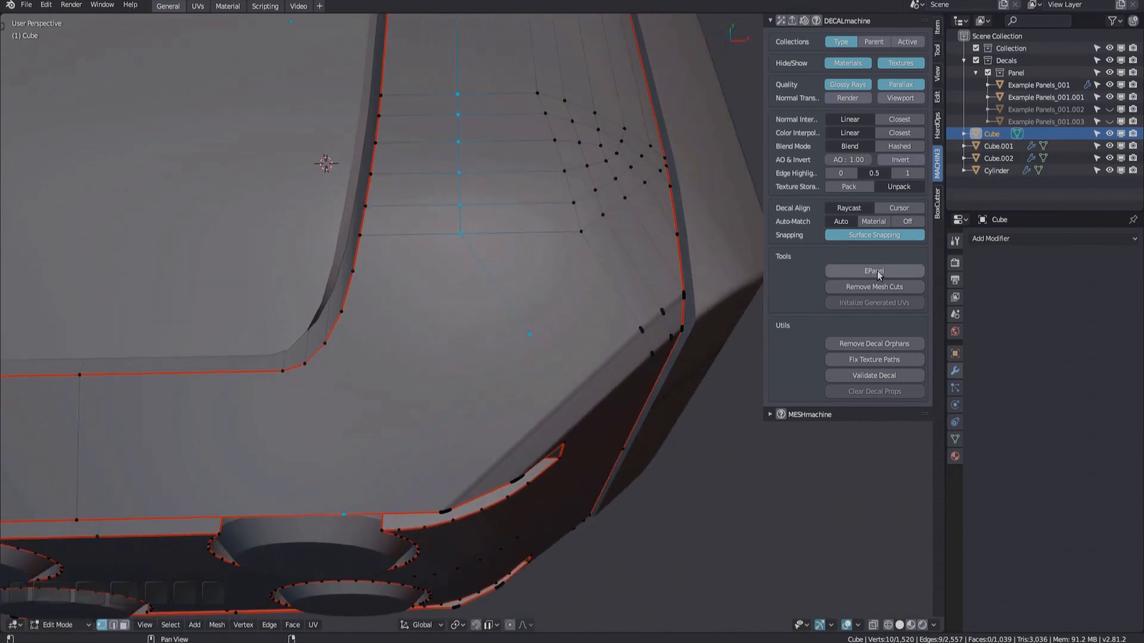
mouse_move(873, 271)
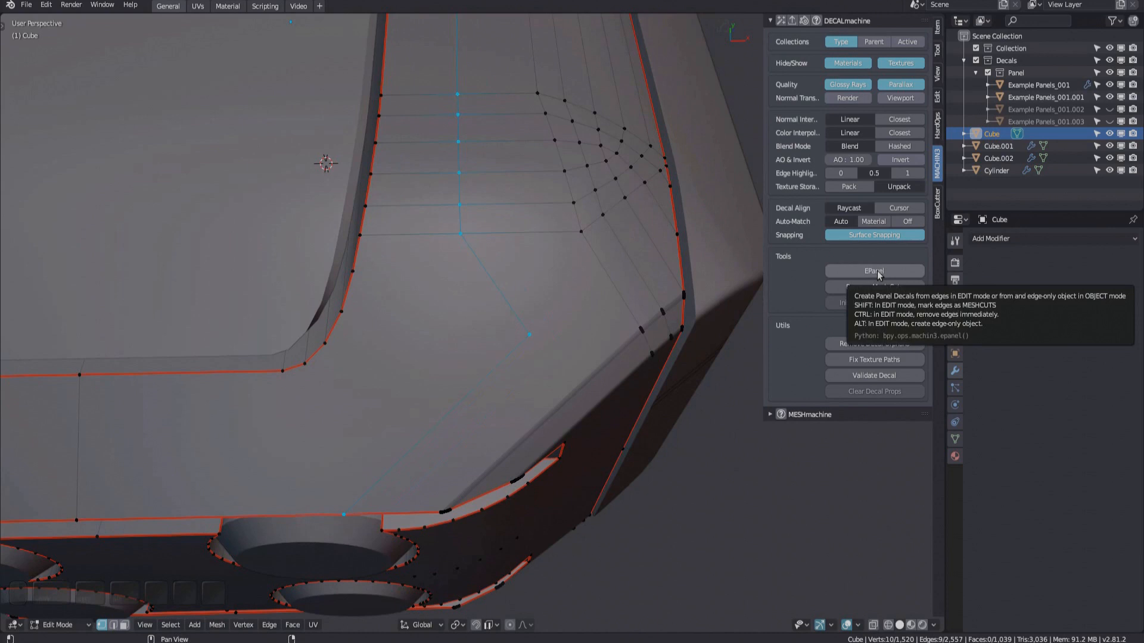
Create panel decal Example Panels_001.004 from Cube's edges with Shift+Alt EPanel, keeping them as mesh cuts
key("alt")
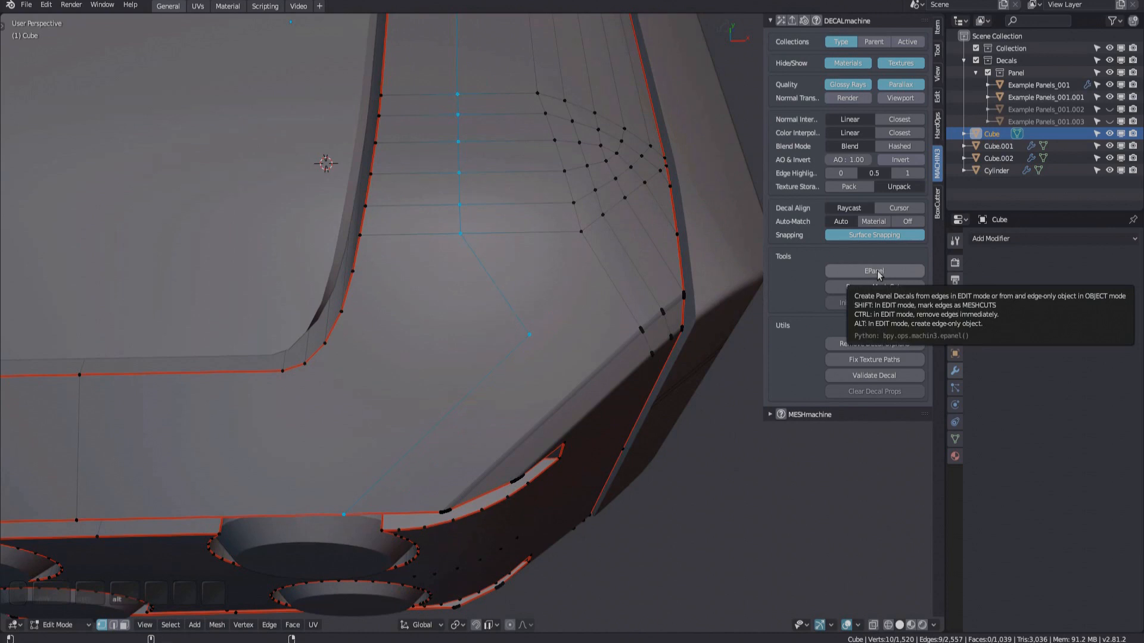
key("shift")
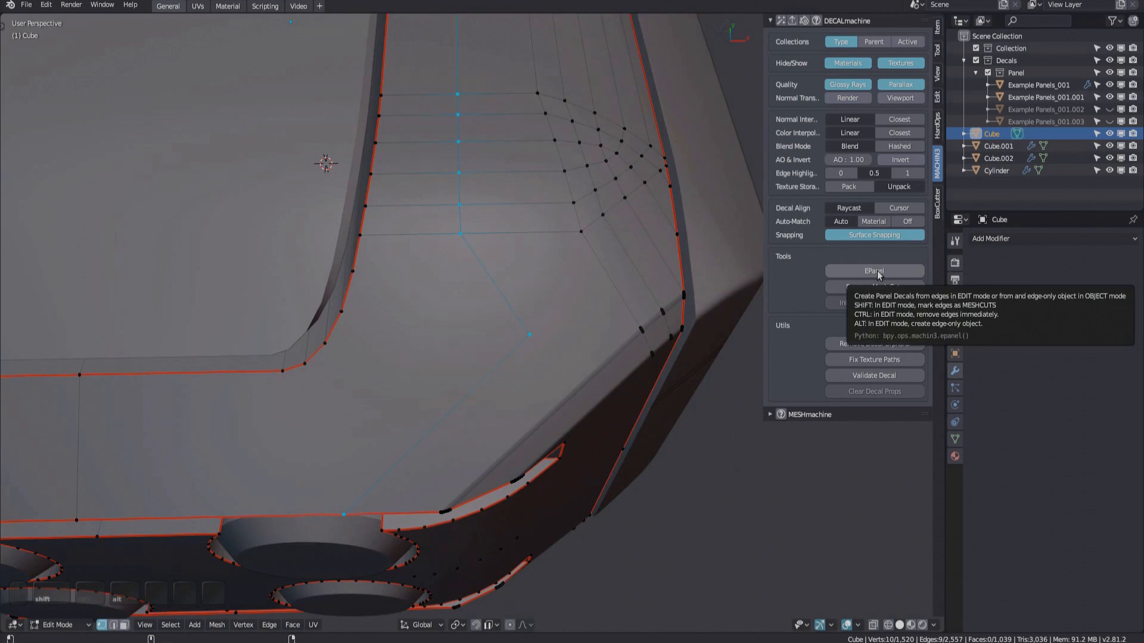
left_click(873, 270)
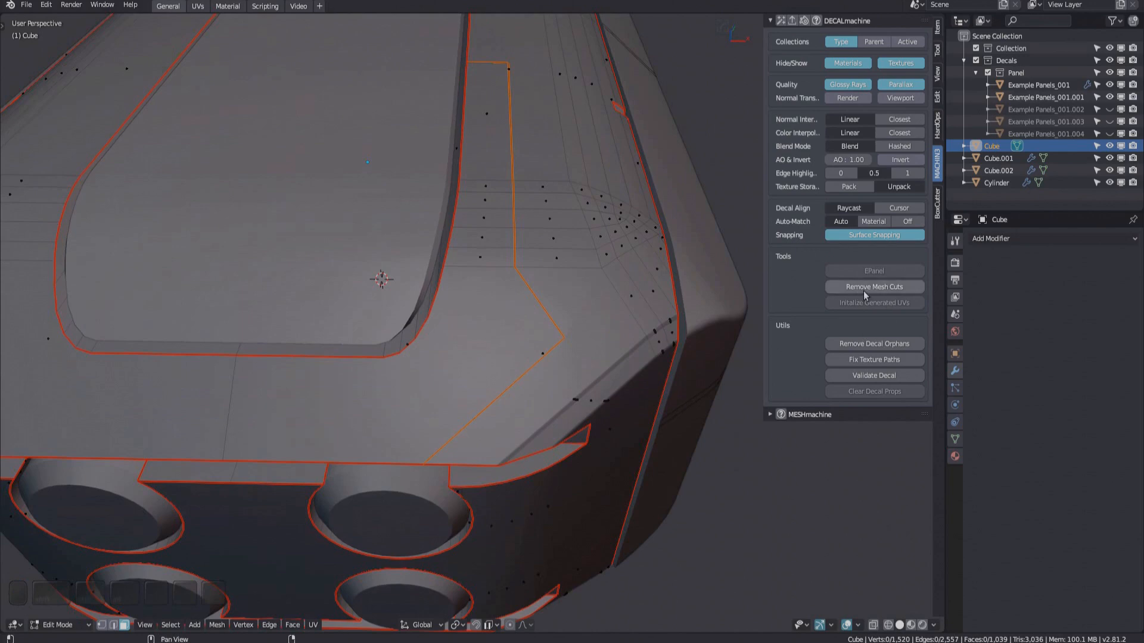
mouse_move(873, 286)
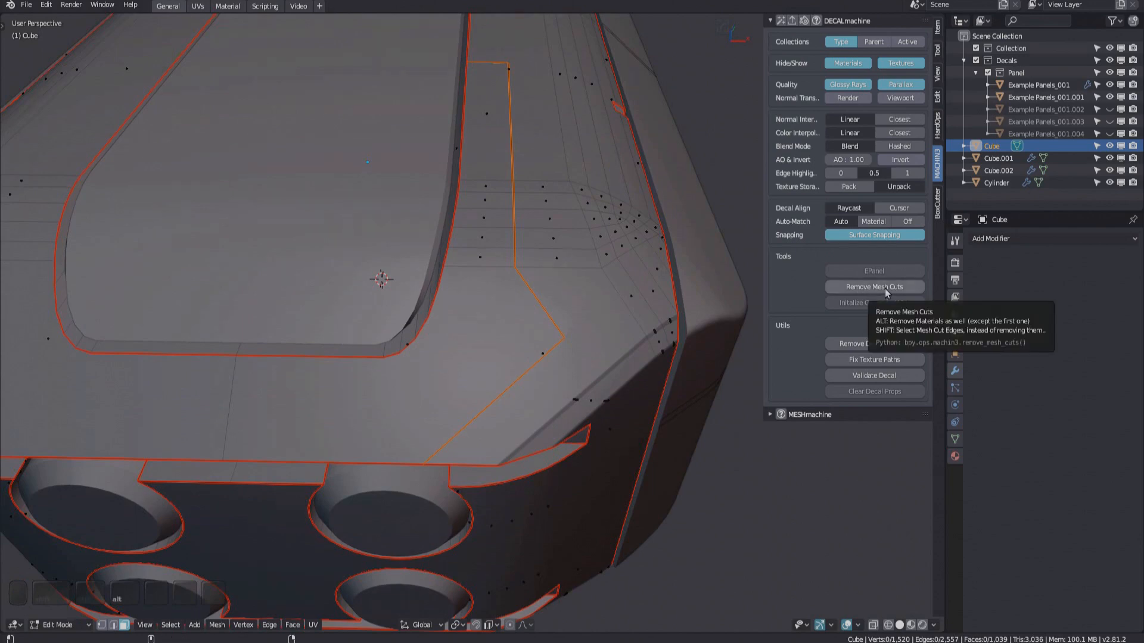